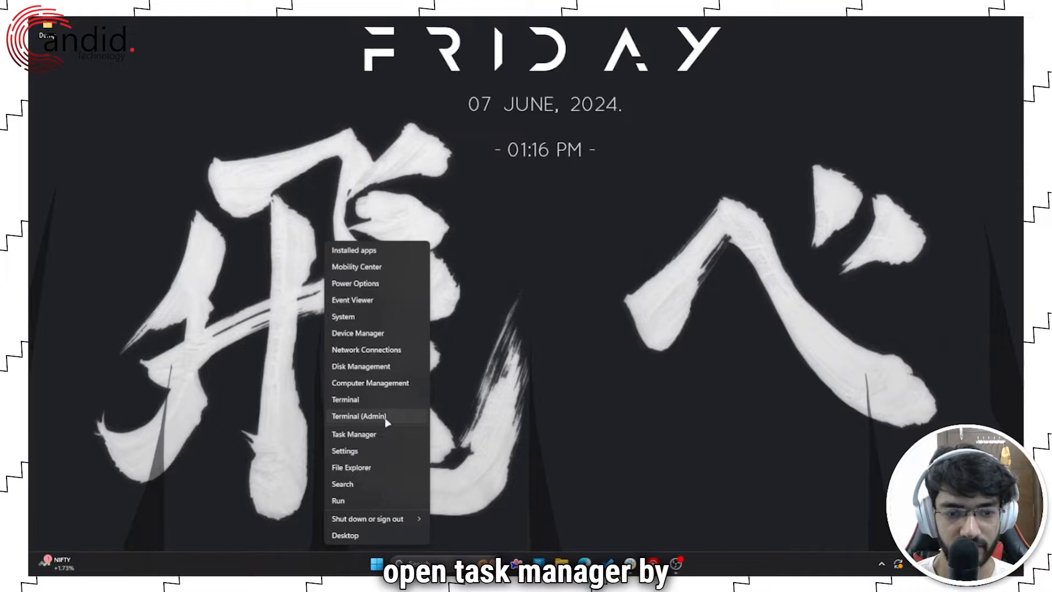
- Launch Task Manager from the Start button's Quick Link menu
click(353, 434)
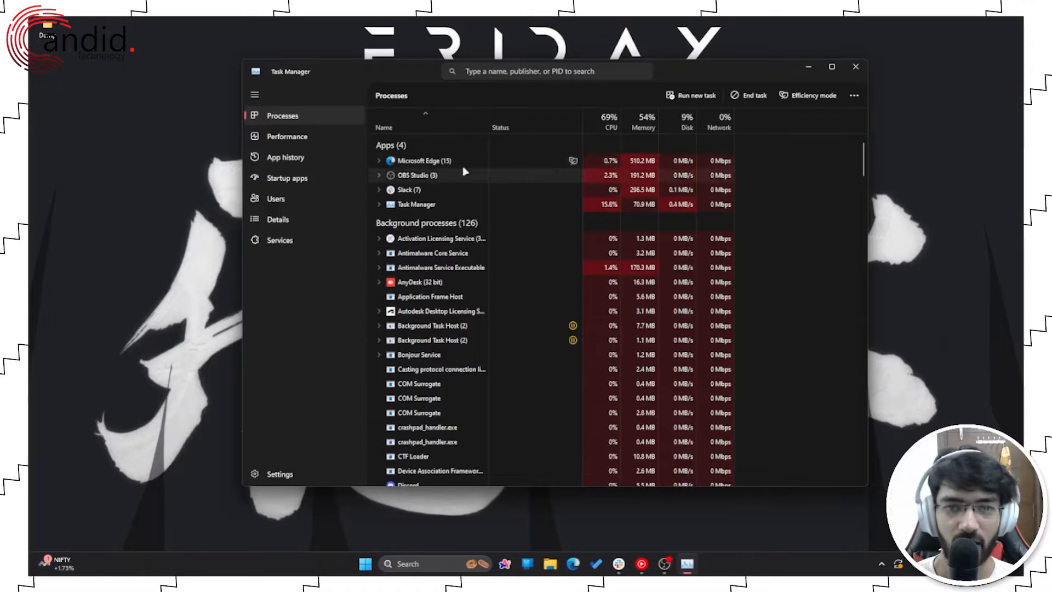
- Scroll down the Processes list toward the Logitech G HUB background processes
scroll(down, 3)
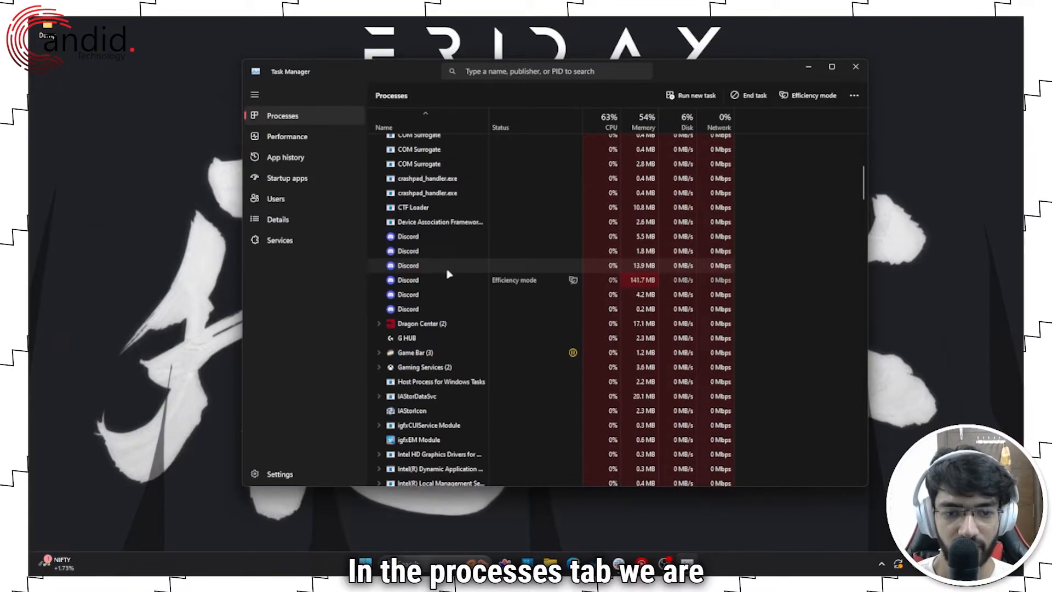
scroll(down, 3)
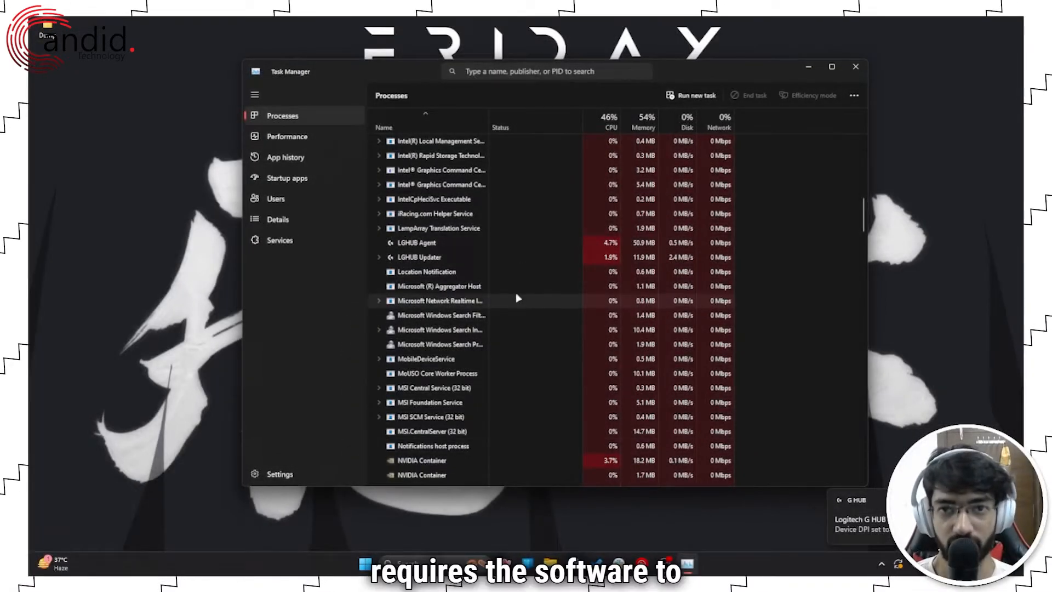
mouse_move(504, 298)
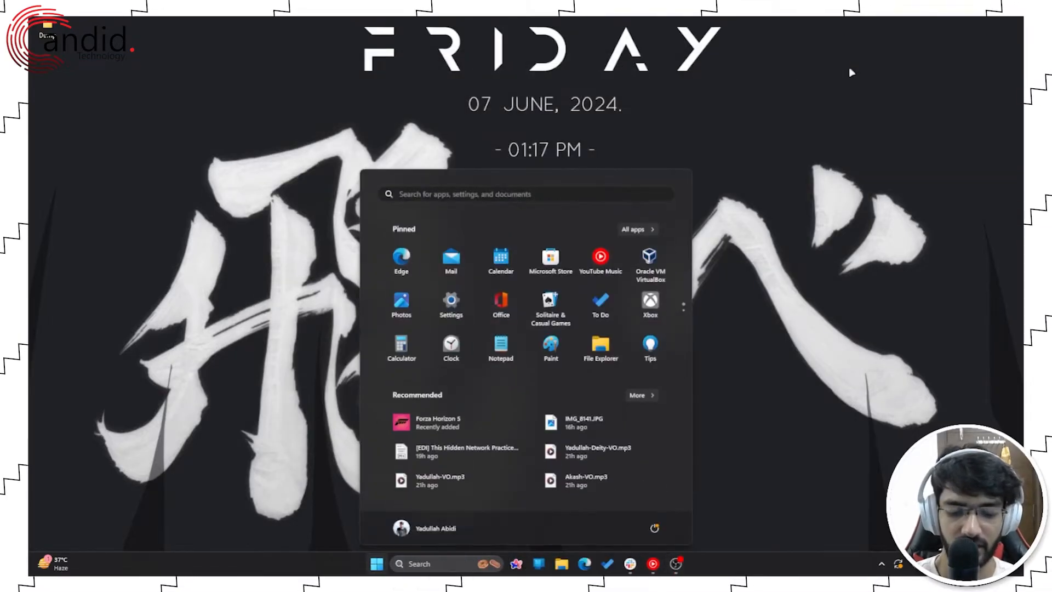
- Search 'log' to relaunch Logitech G HUB, confirm the G502 X PLUS mouse, then close it
text(log)
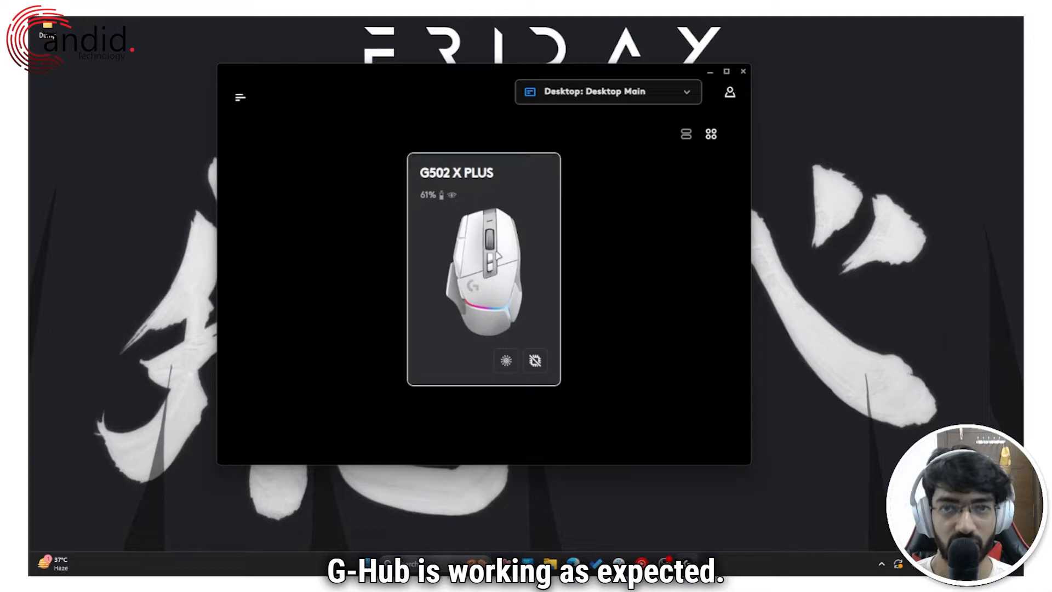
click(743, 71)
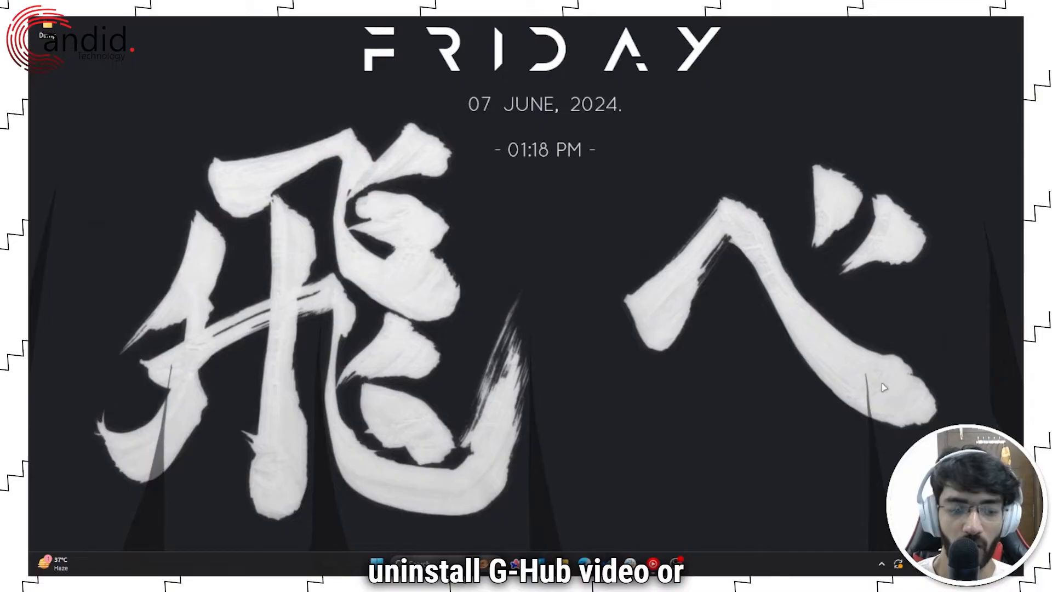
- Bring up the Start button's Quick Link menu to reach Installed apps
right_click(378, 565)
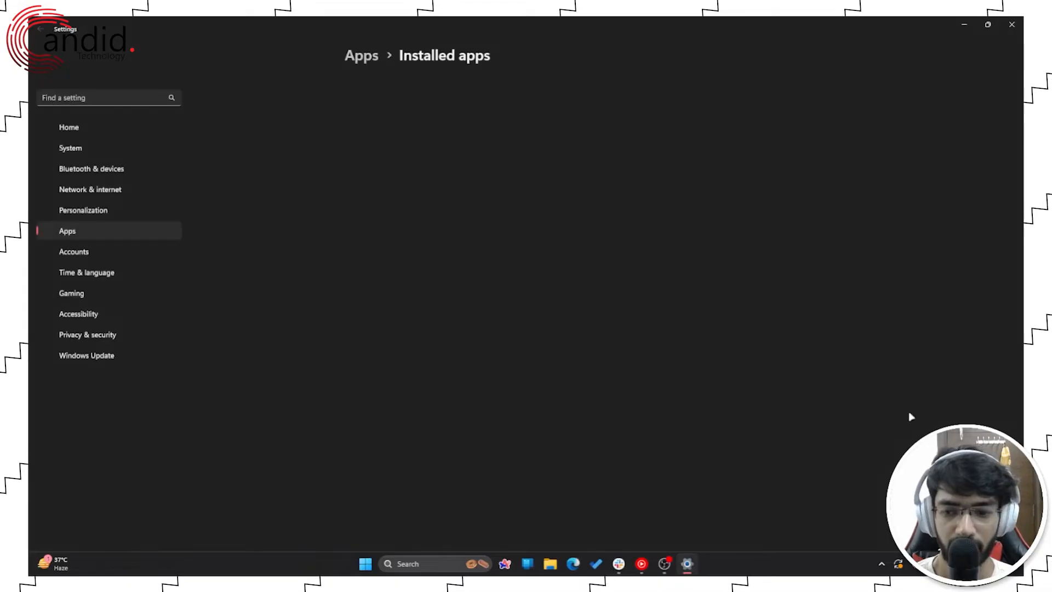
mouse_move(666, 425)
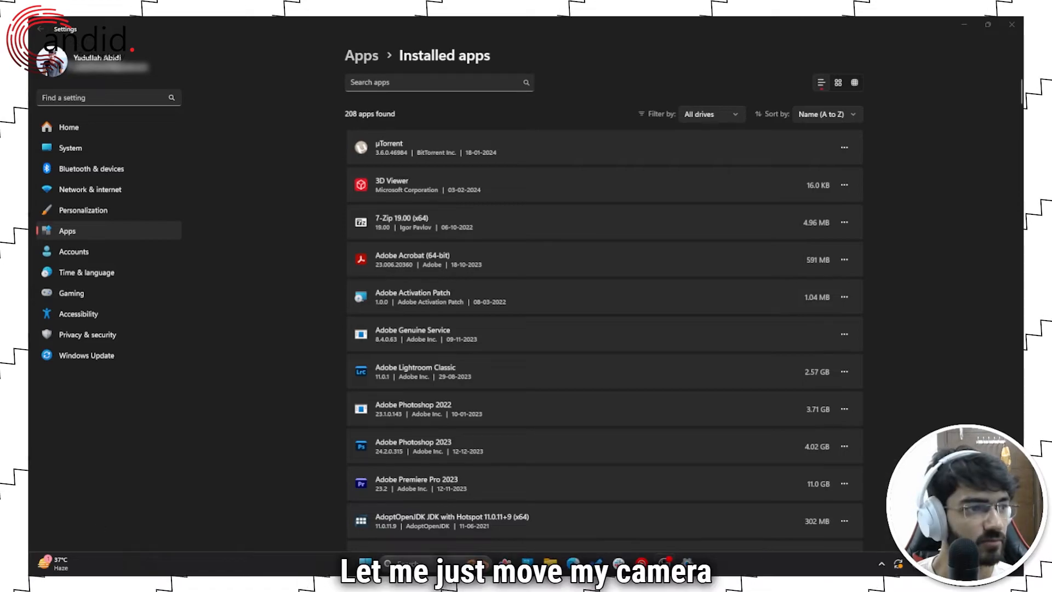
- Reveal hidden tray icons and bring up the running G HUB icon's options to quit it
drag(963, 500, 339, 500)
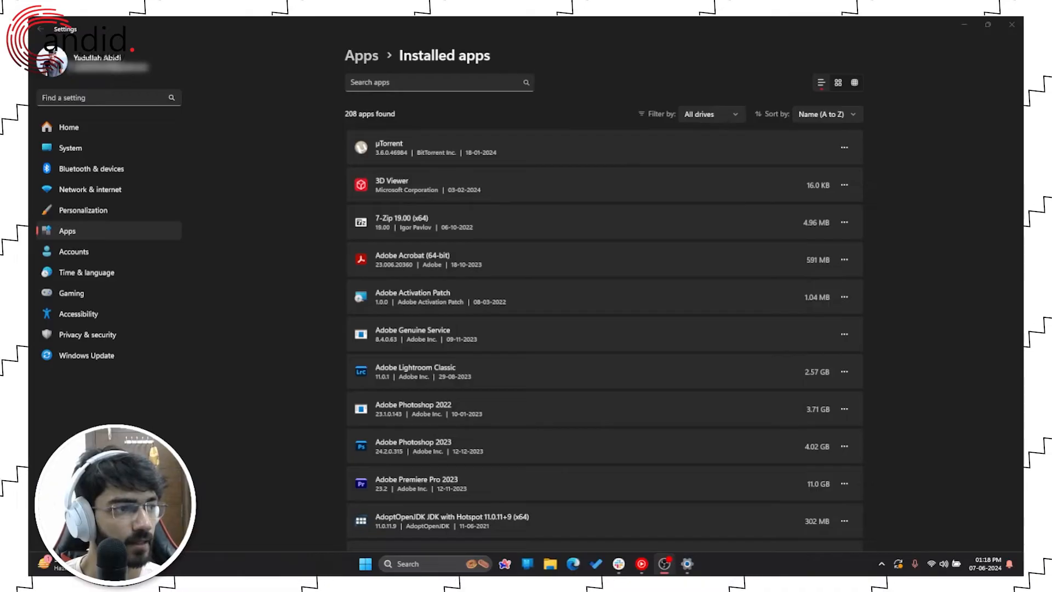
click(882, 563)
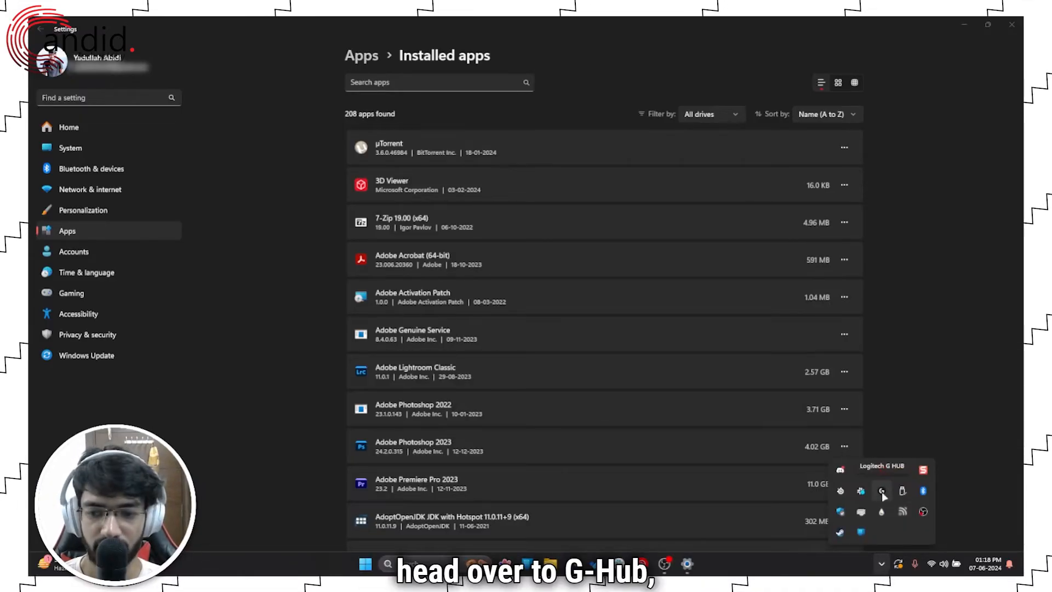
right_click(881, 491)
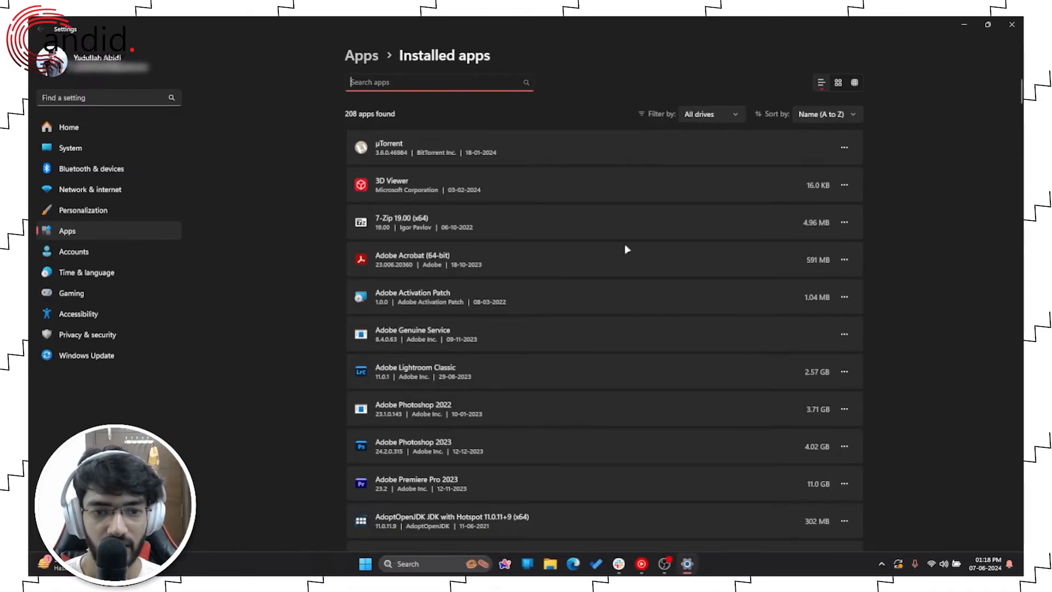
scroll(down, 3)
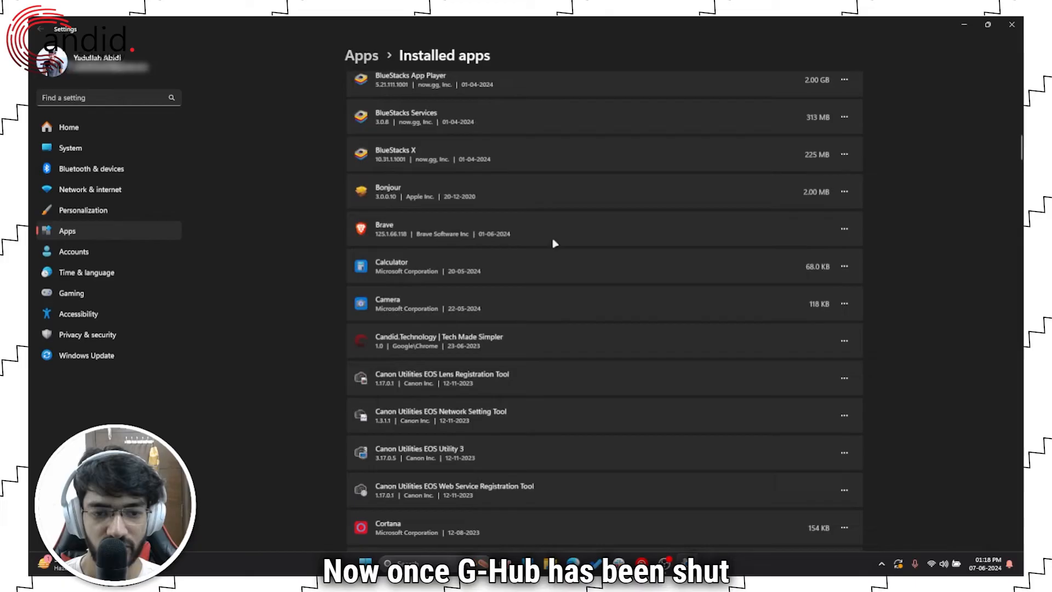
scroll(down, 3)
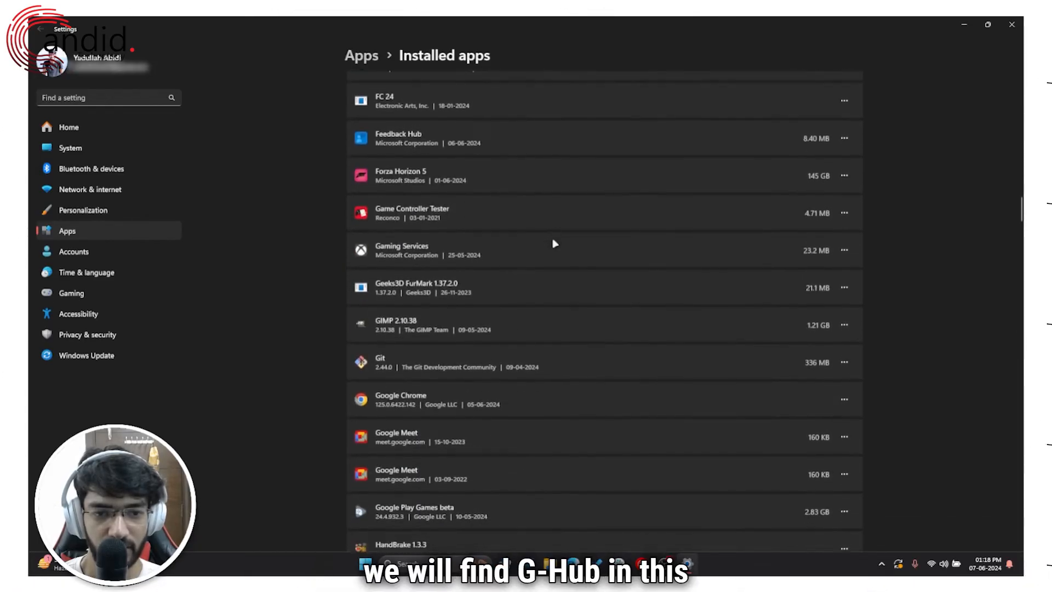
scroll(down, 3)
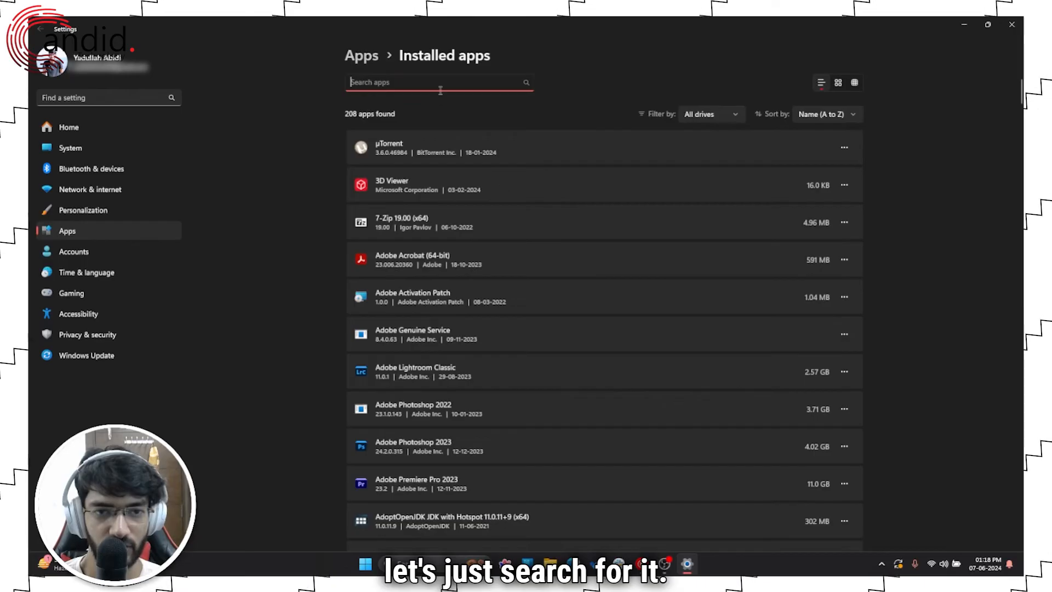
- Search 'logitech' and start uninstalling Logitech G HUB from its actions menu
text(l)
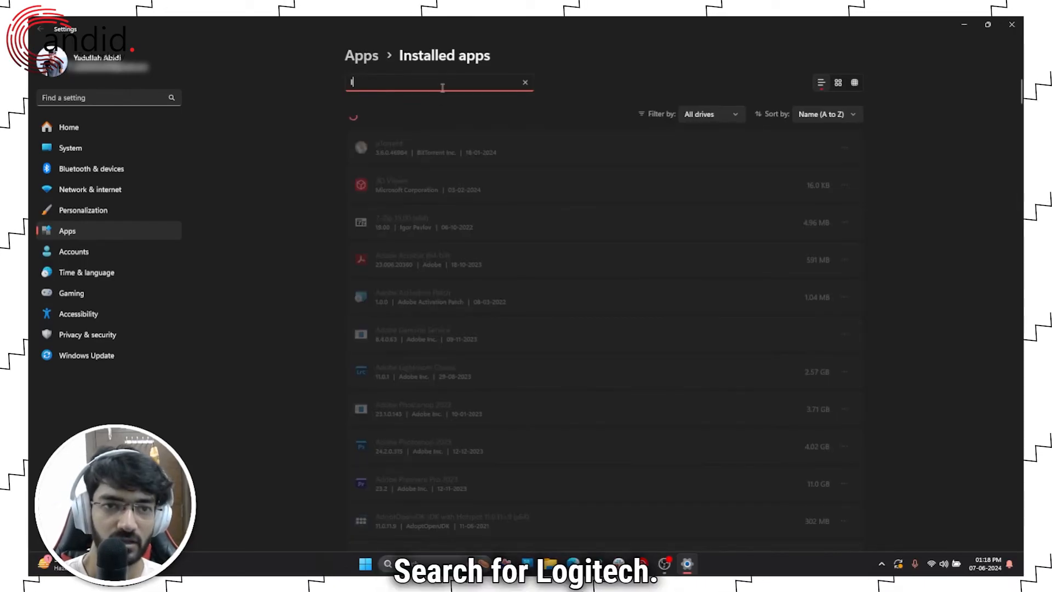
text(logitech)
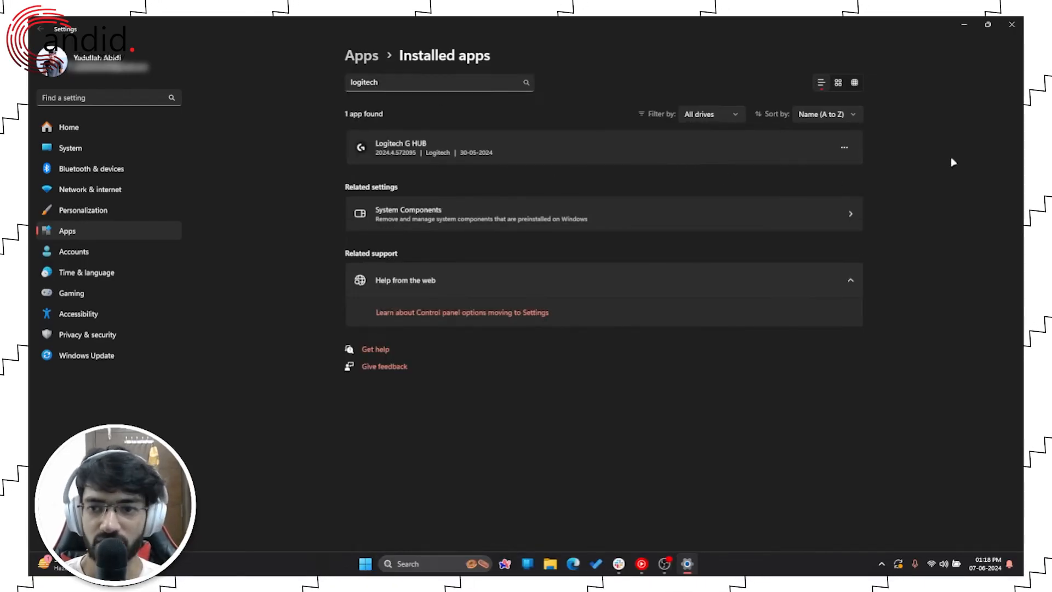
click(843, 147)
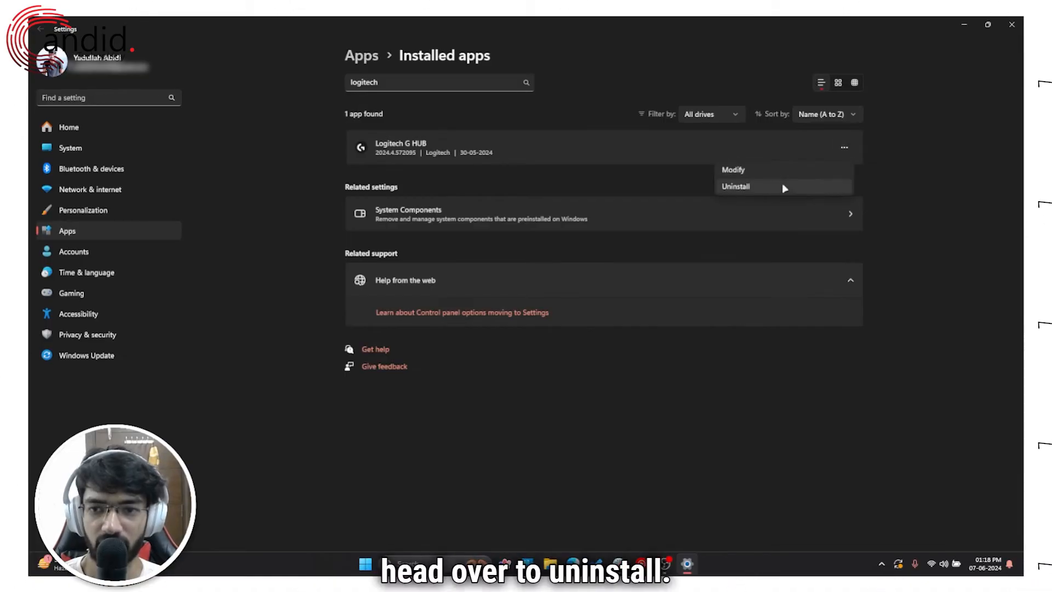
click(735, 187)
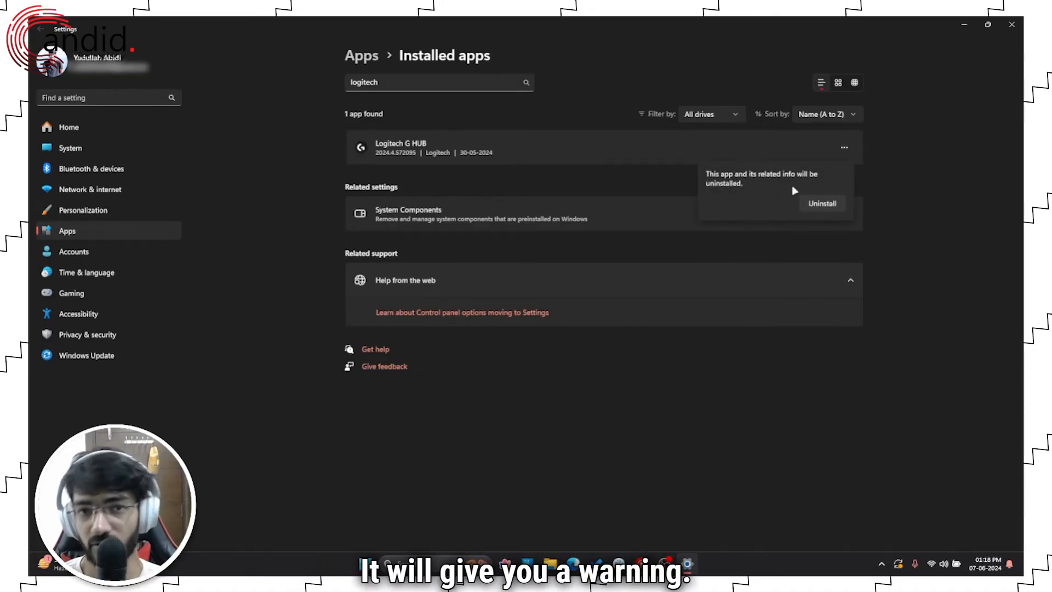